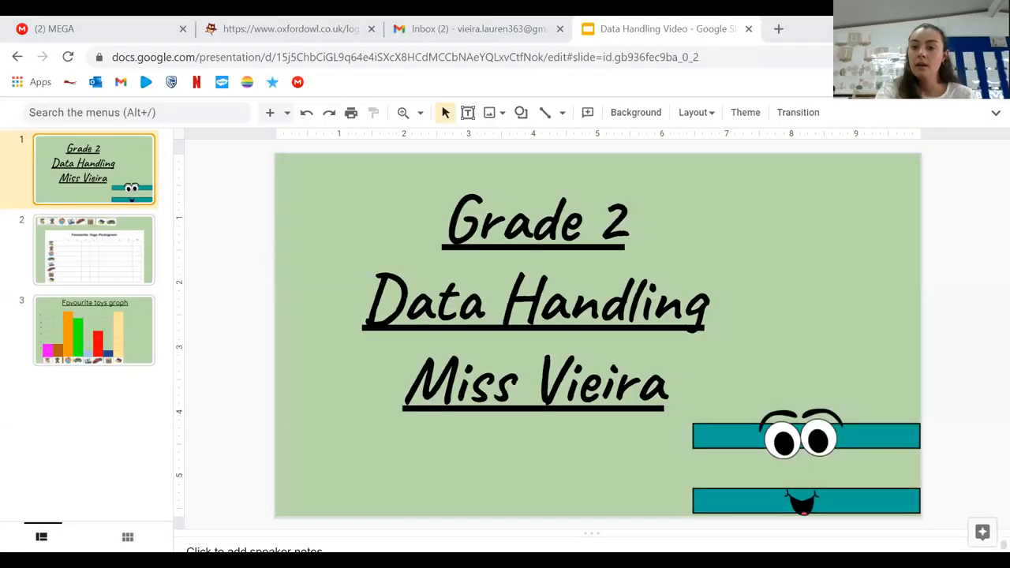
mouse_move(709, 392)
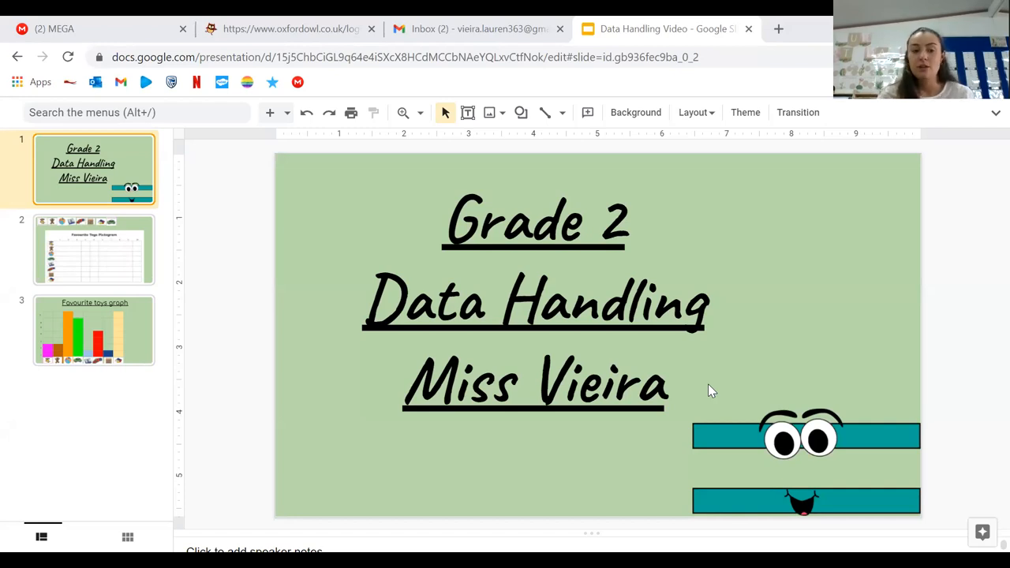
mouse_move(89, 268)
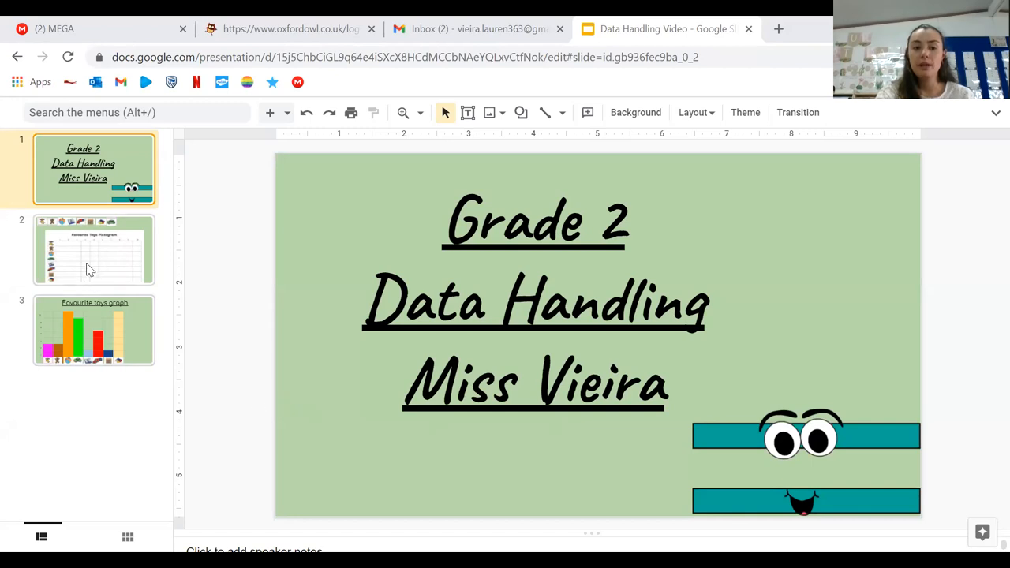
Fill the dog row of the Favourite Toys Pictogram with four dog pictures in columns 1 to 4.
left_click(95, 249)
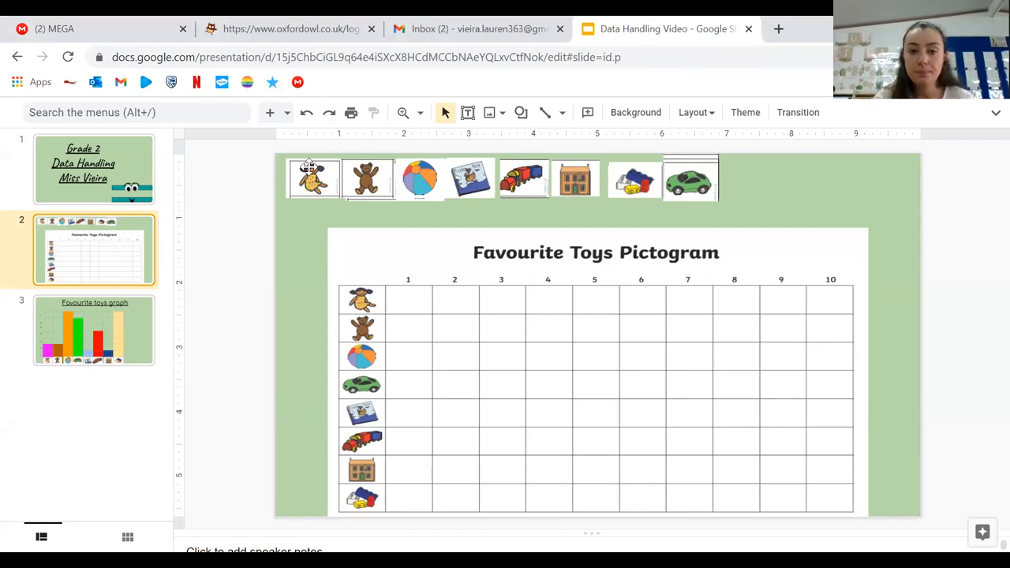
left_click(314, 177)
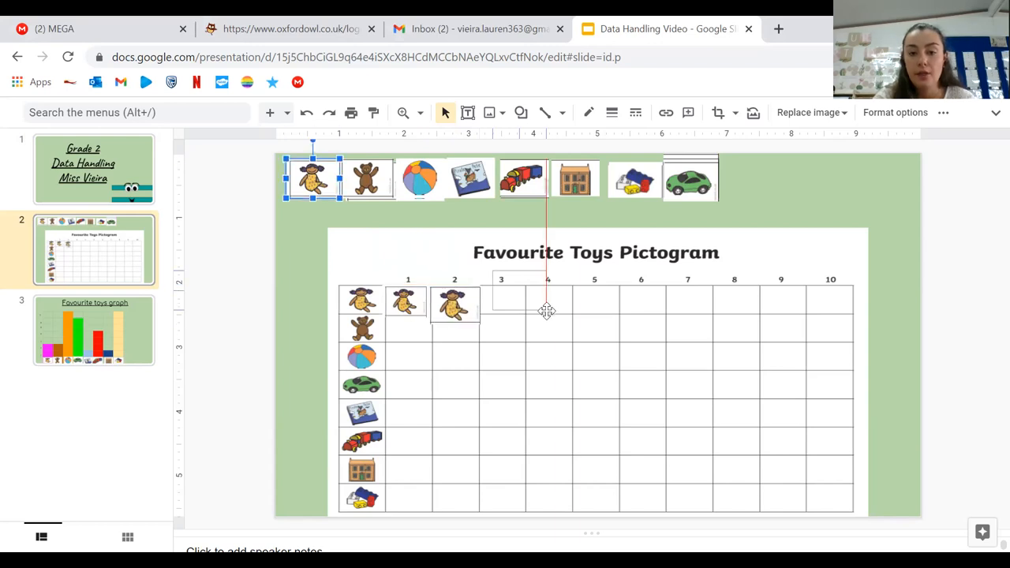
left_click_drag(314, 177, 509, 306)
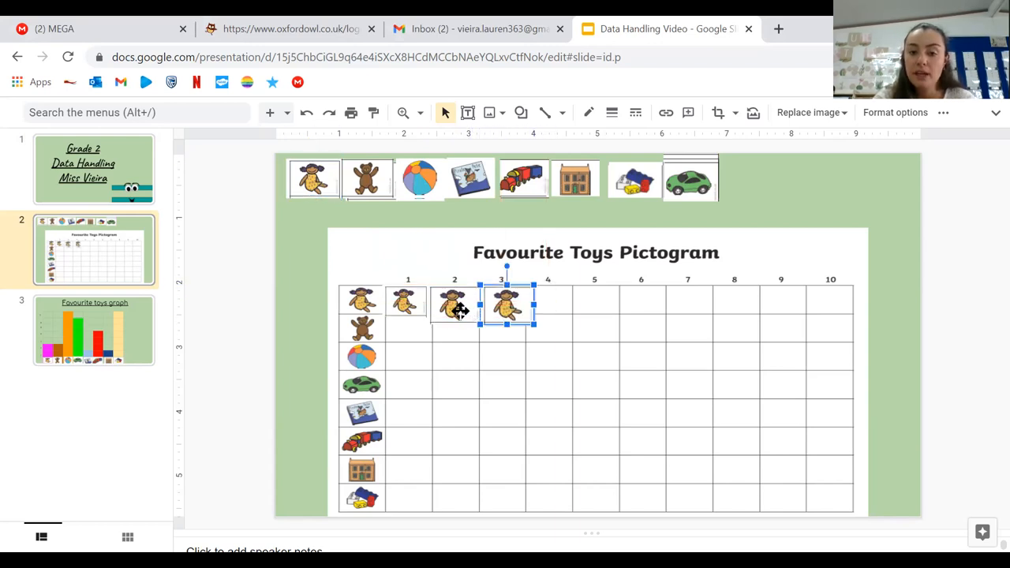
left_click_drag(507, 303, 455, 303)
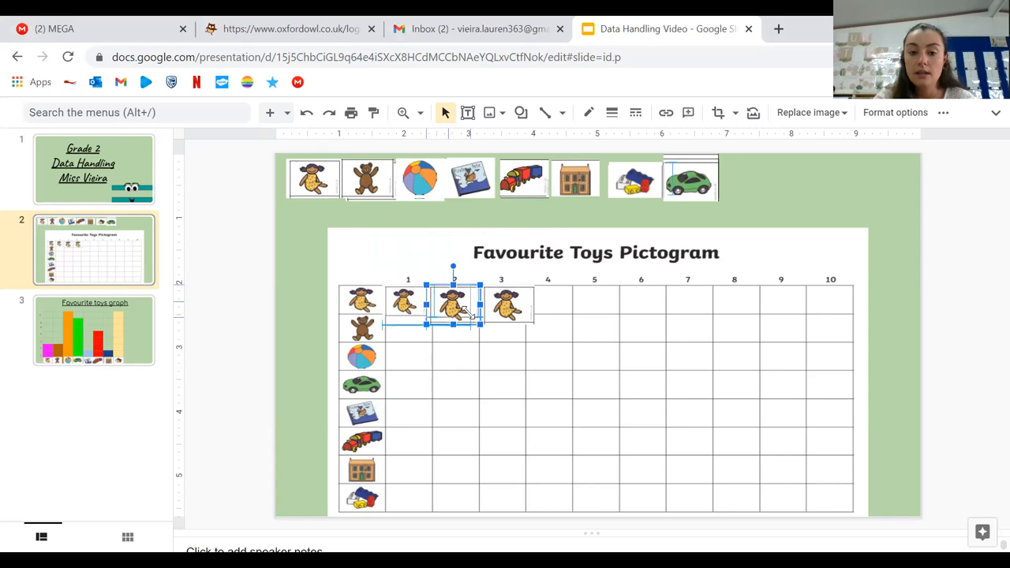
left_click_drag(455, 304, 509, 304)
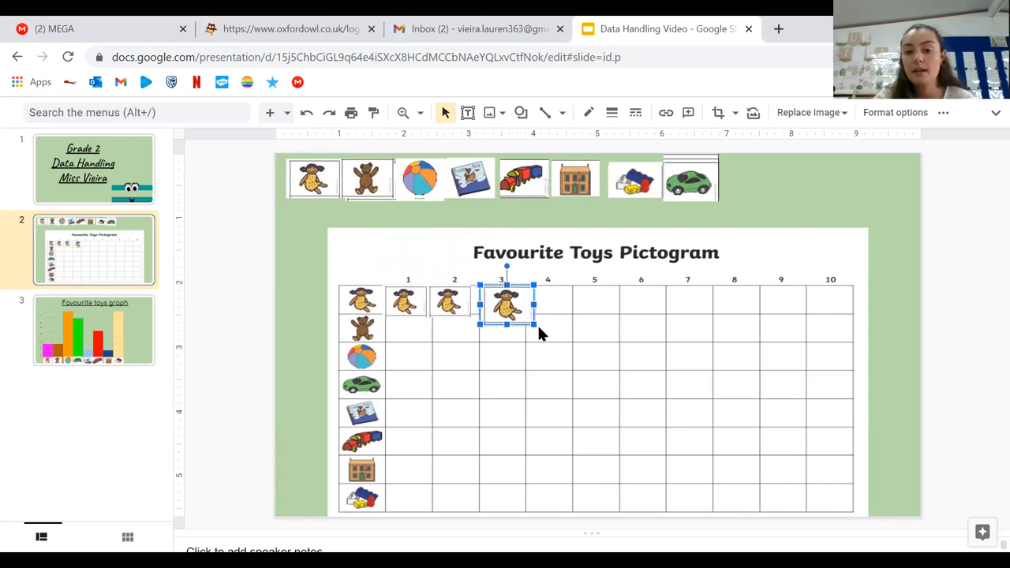
mouse_move(540, 327)
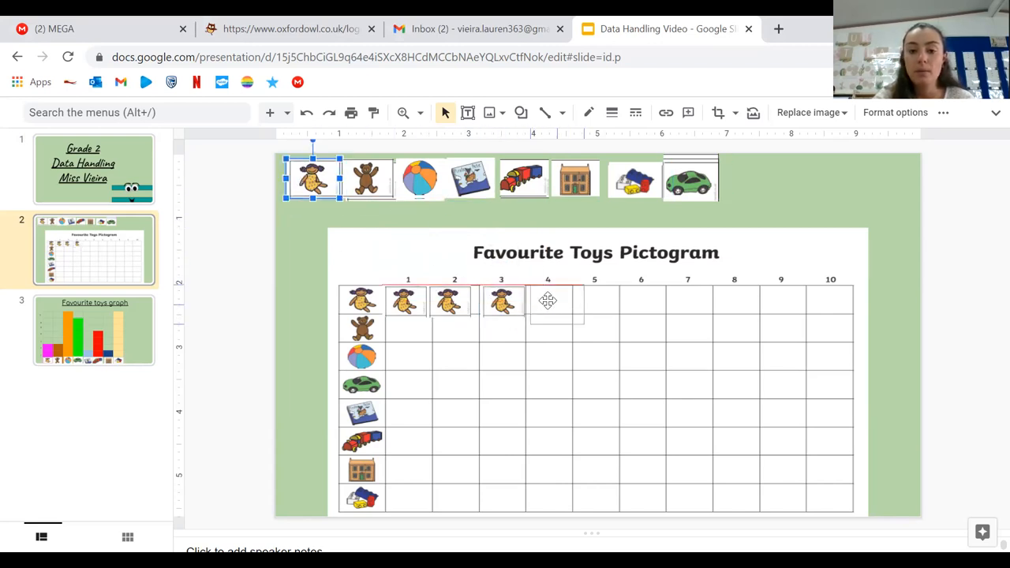
left_click_drag(314, 177, 549, 303)
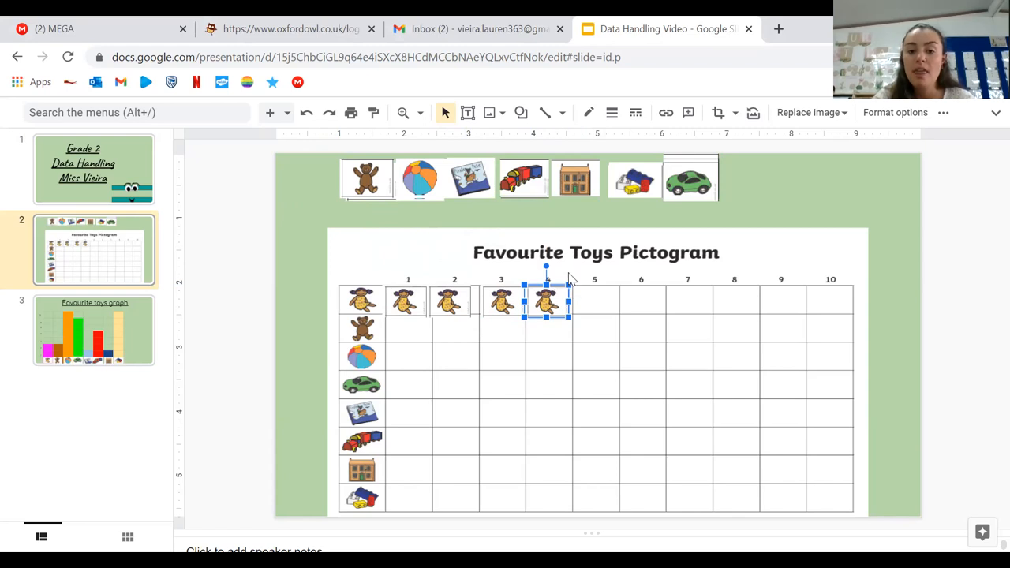
left_click(632, 313)
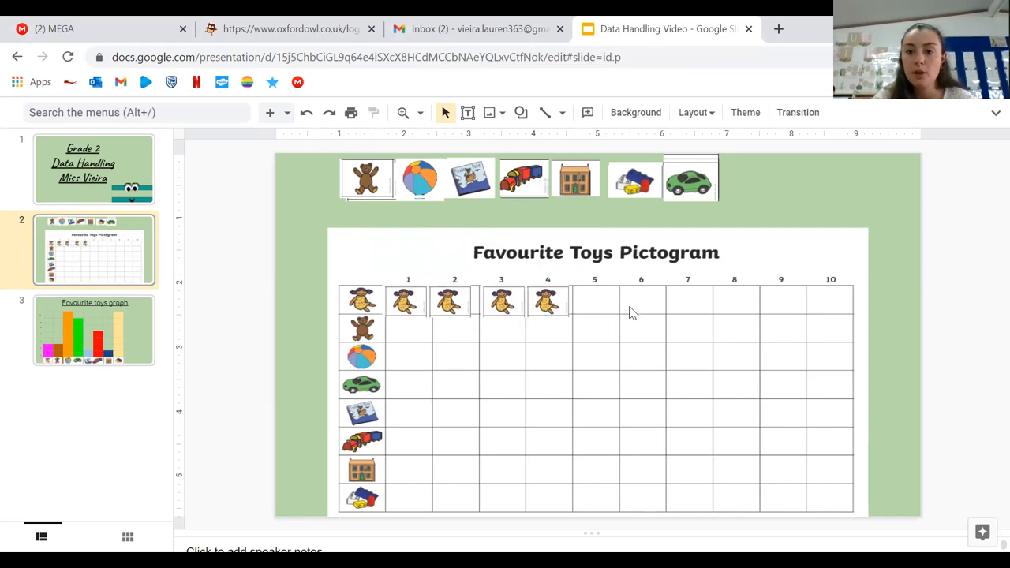
mouse_move(375, 182)
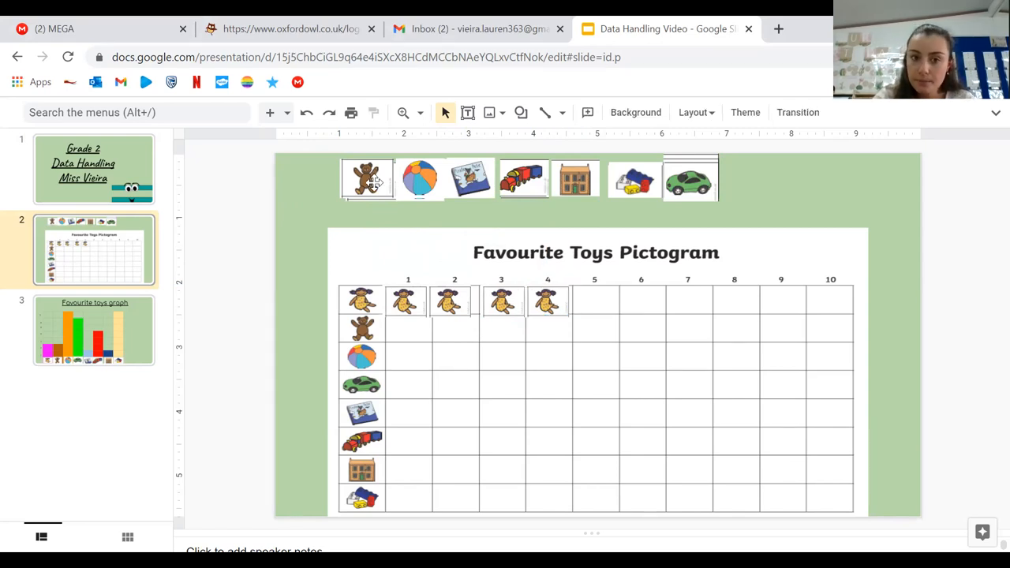
Place three teddy bear pictures in columns 1 to 3 of the teddy row.
left_click(366, 179)
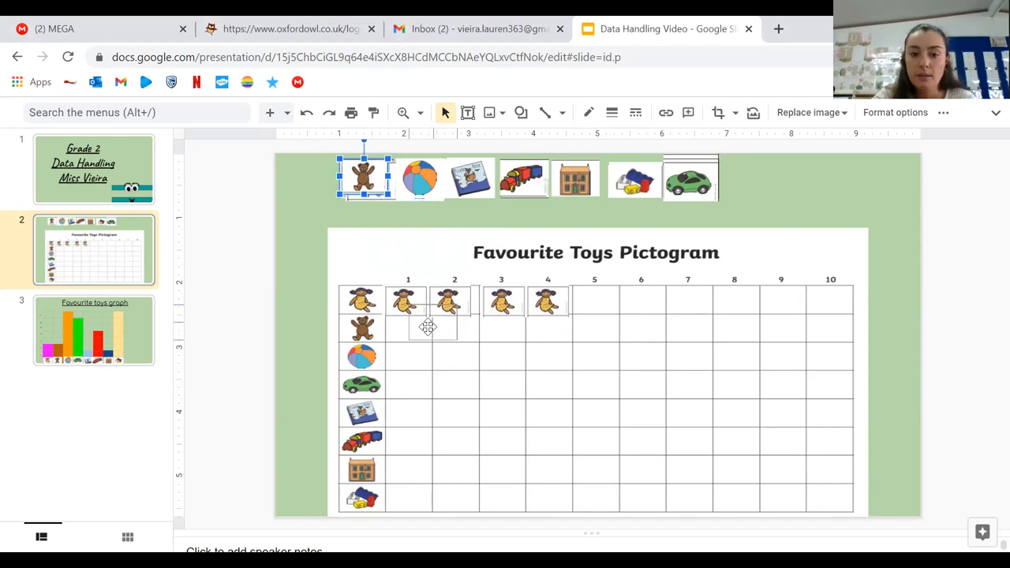
left_click_drag(365, 177, 408, 327)
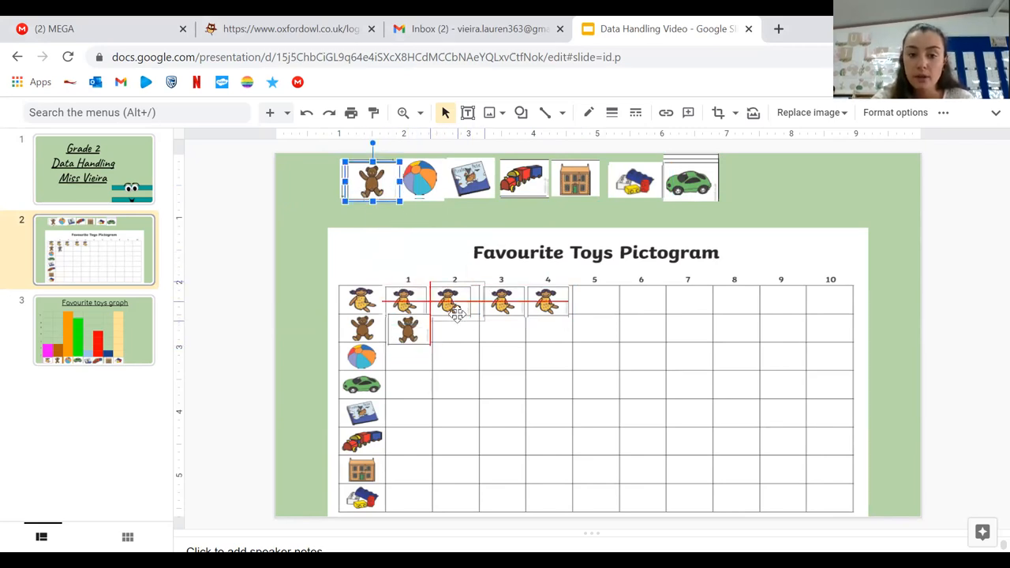
left_click_drag(371, 180, 455, 332)
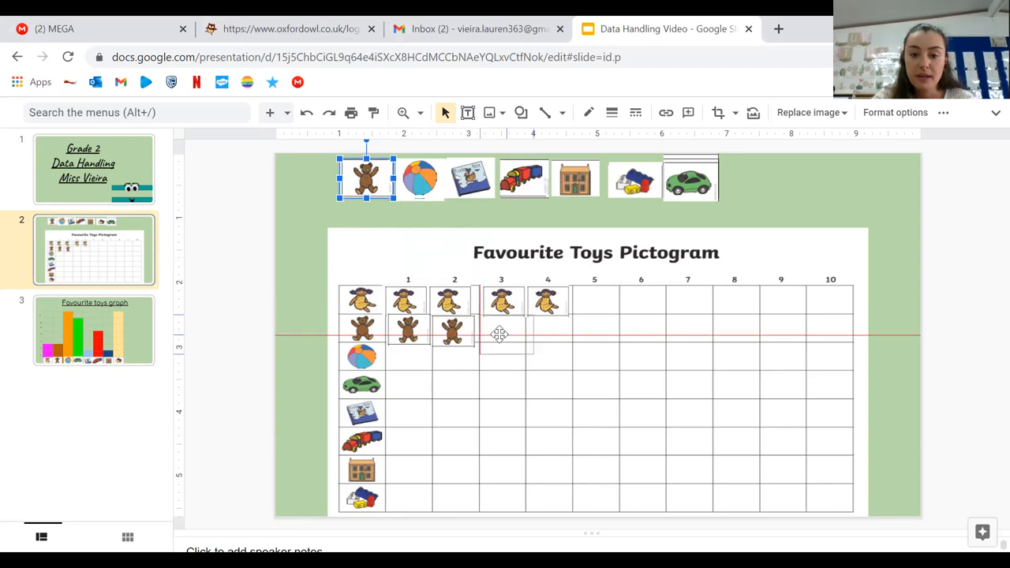
left_click_drag(366, 177, 502, 335)
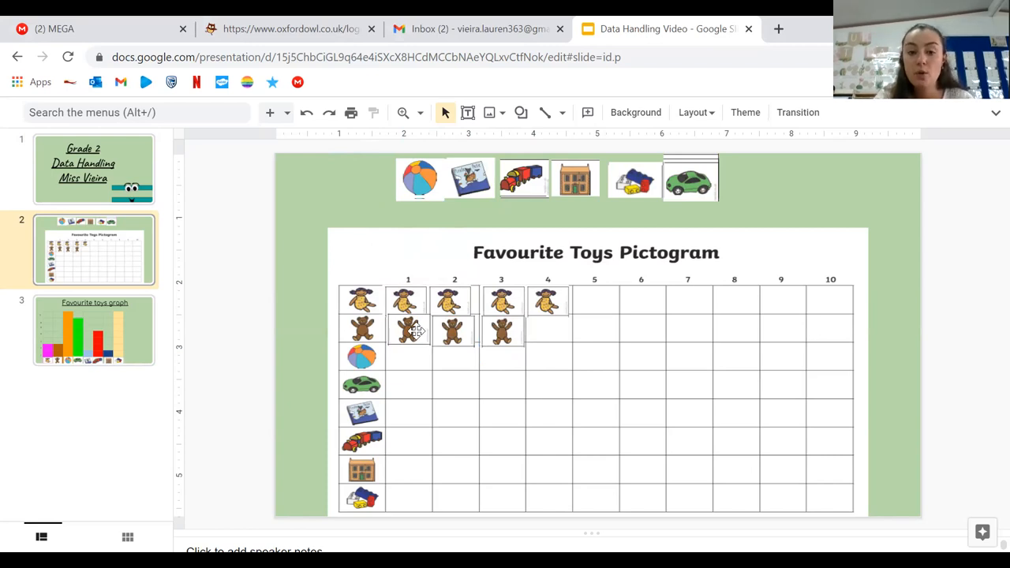
Place seven ball pictures across columns 1 to 7 of the ball row.
left_click(418, 177)
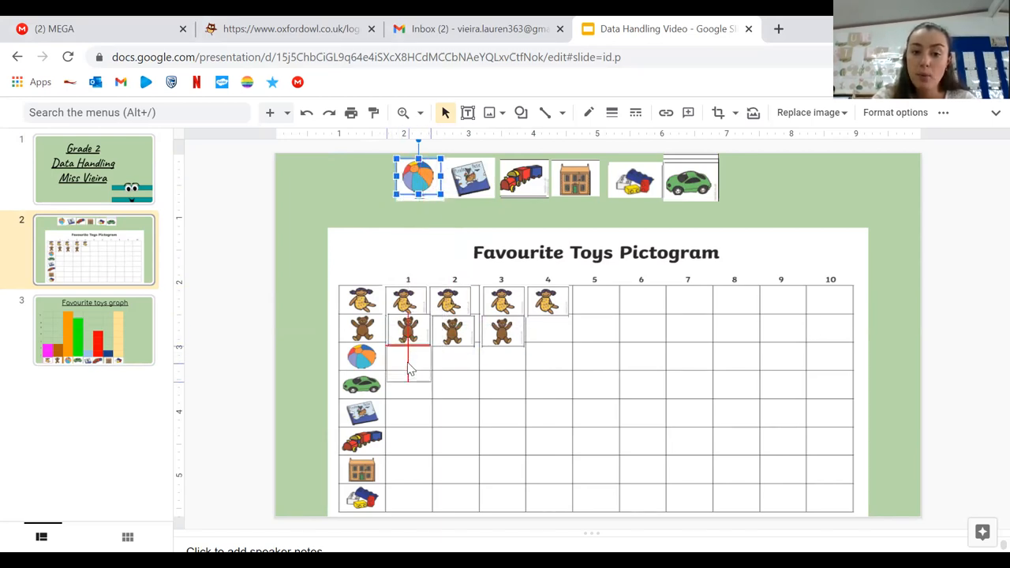
left_click_drag(419, 176, 408, 364)
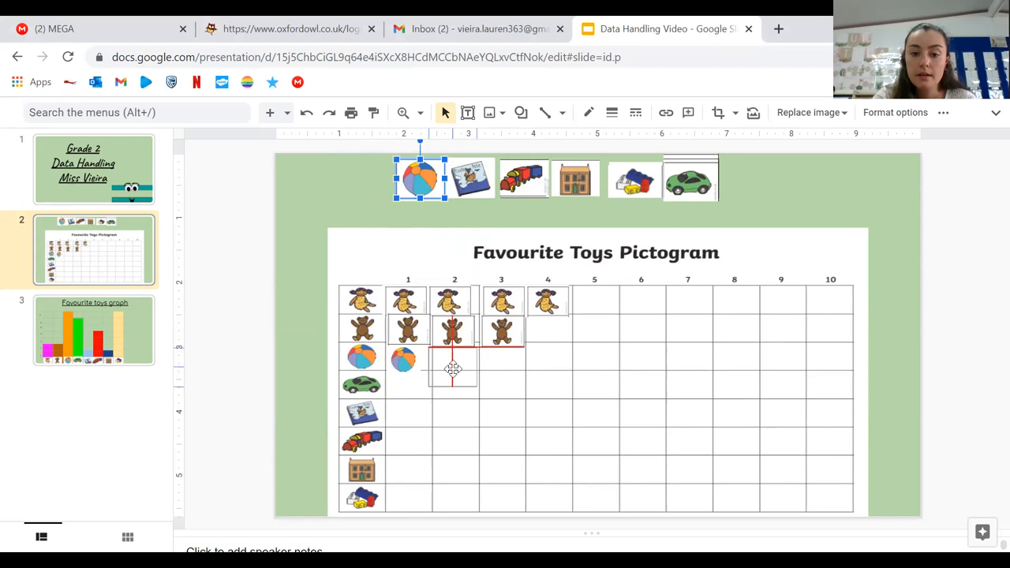
left_click_drag(420, 177, 455, 366)
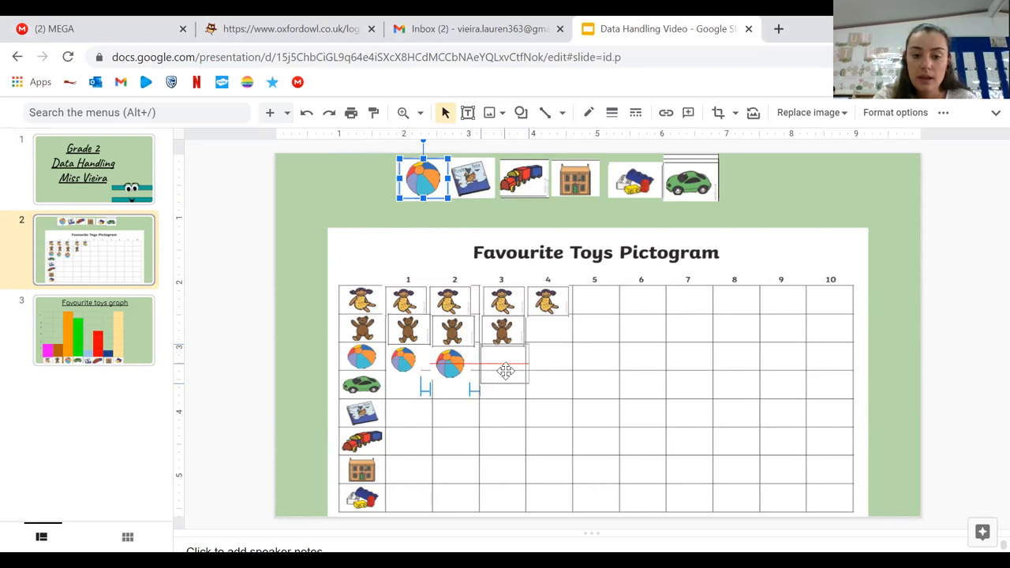
left_click_drag(424, 177, 503, 366)
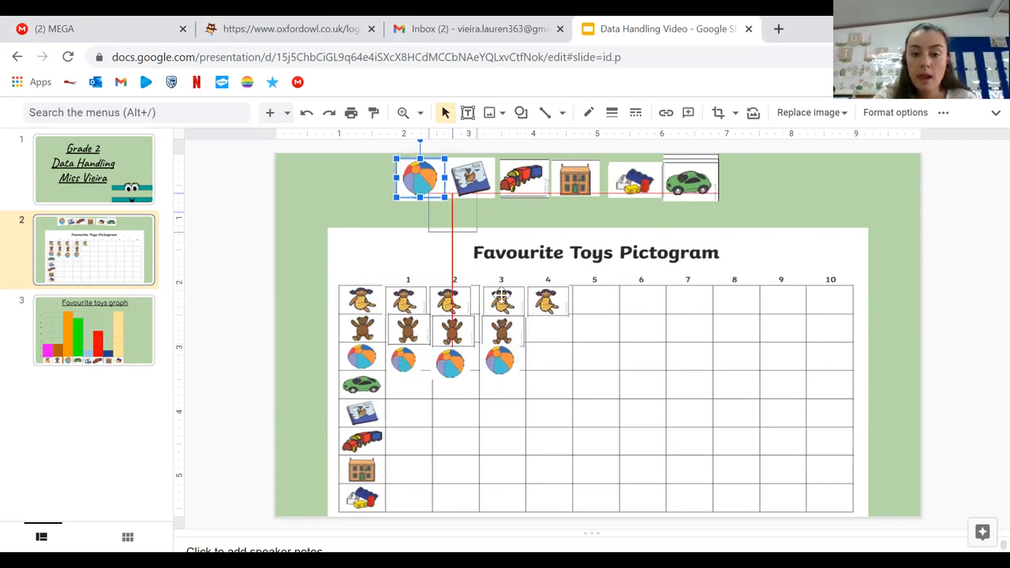
left_click_drag(420, 177, 548, 363)
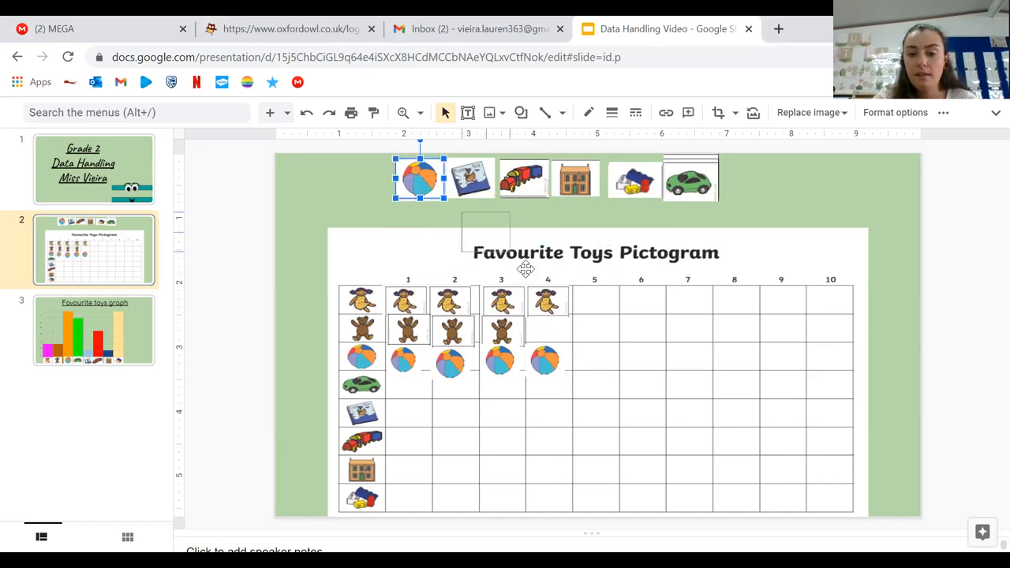
left_click_drag(420, 177, 596, 363)
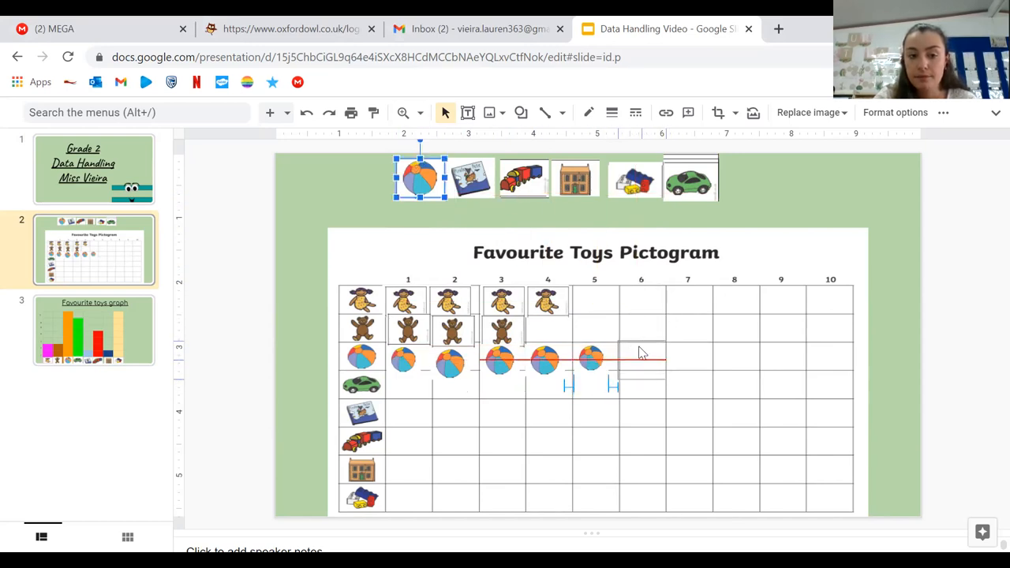
left_click_drag(420, 180, 641, 360)
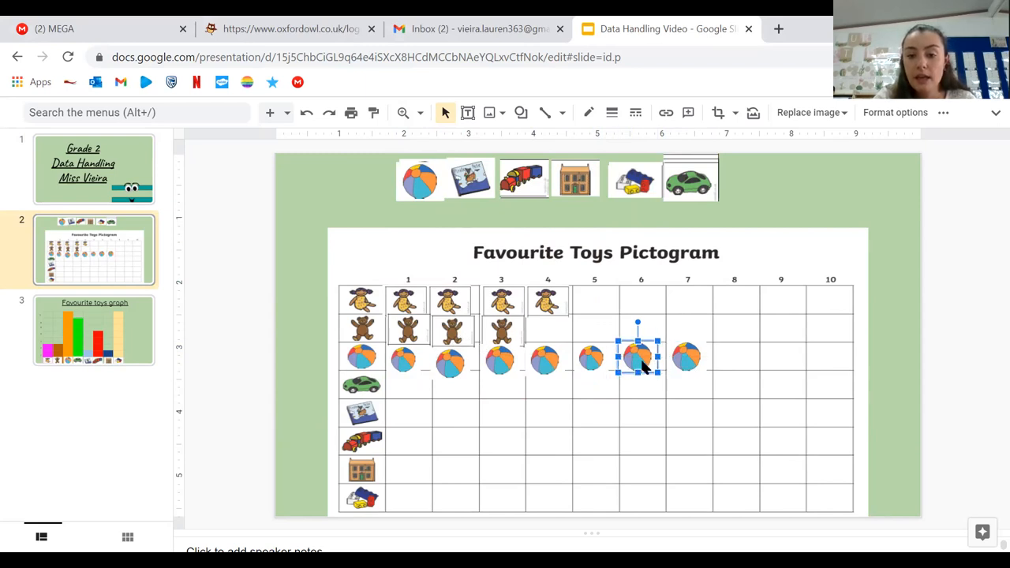
Fill the cars row with car pictures, one per column, out to column 7.
left_click_drag(639, 356, 647, 357)
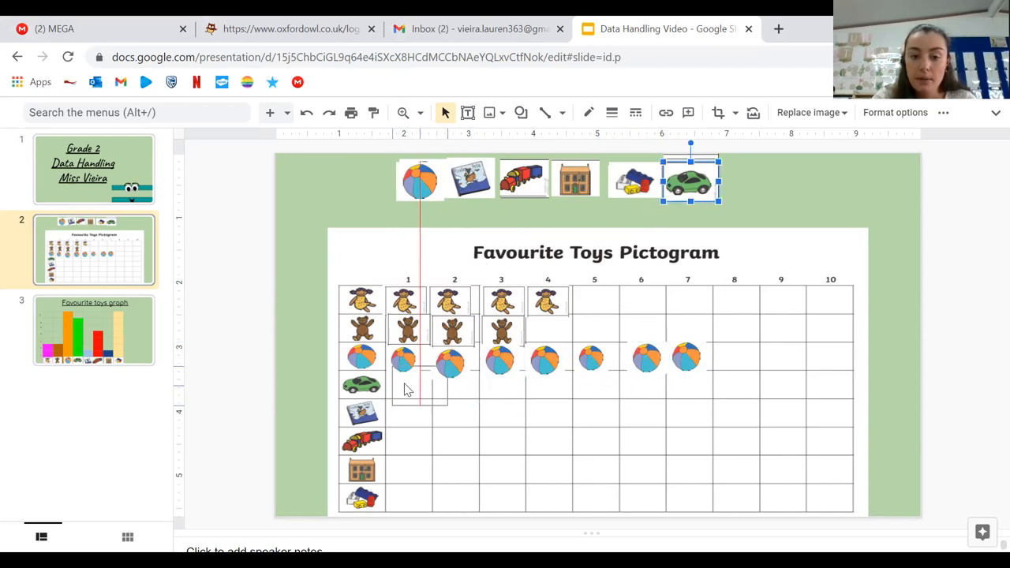
left_click_drag(692, 180, 411, 391)
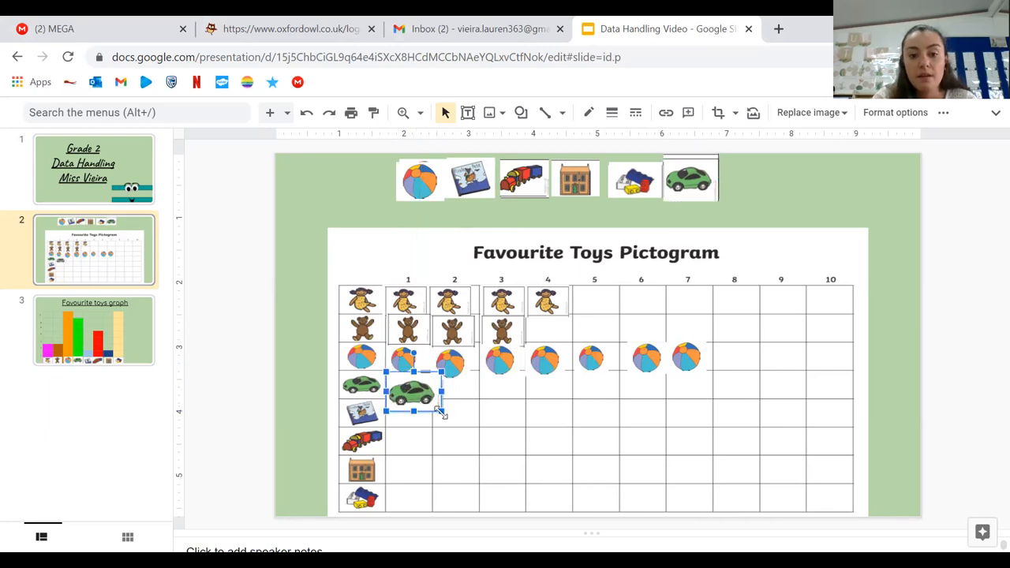
left_click_drag(412, 391, 404, 387)
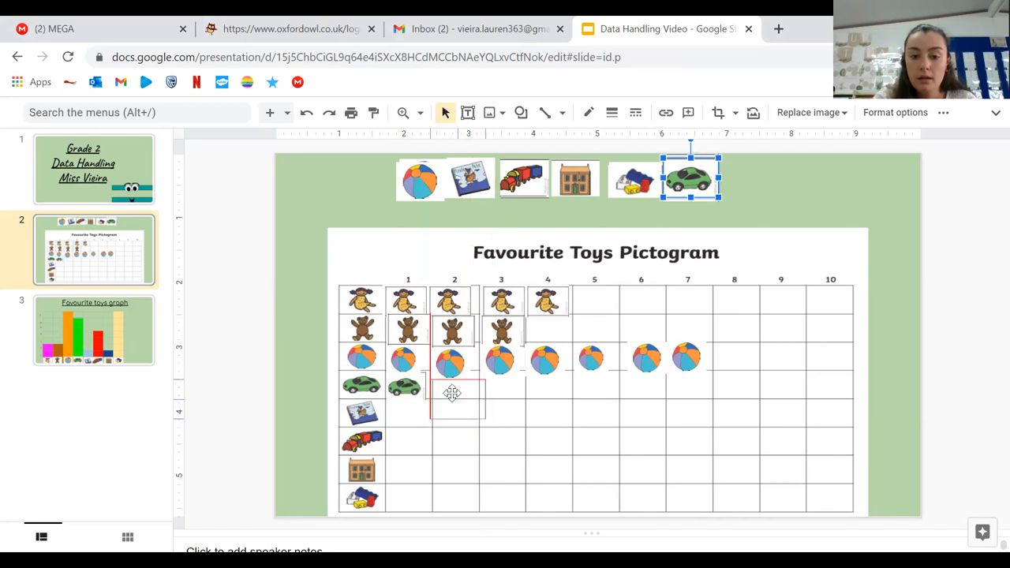
left_click_drag(688, 177, 458, 395)
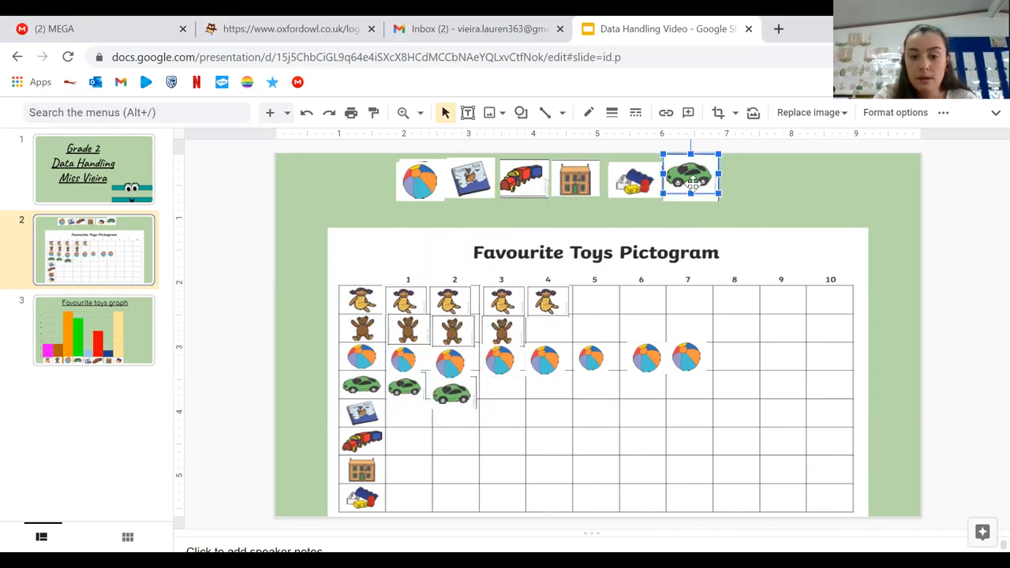
left_click_drag(692, 175, 505, 387)
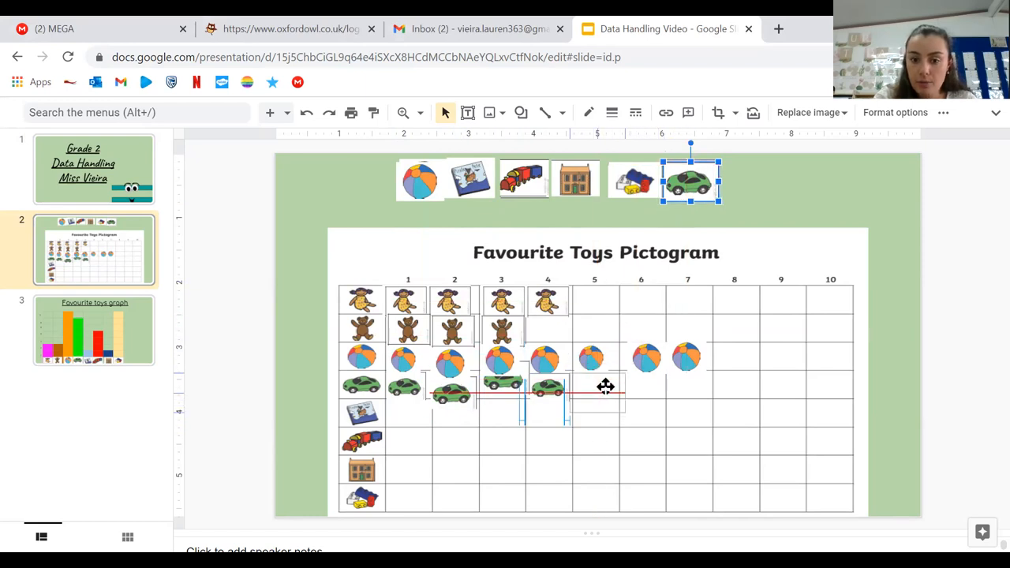
left_click_drag(692, 180, 597, 393)
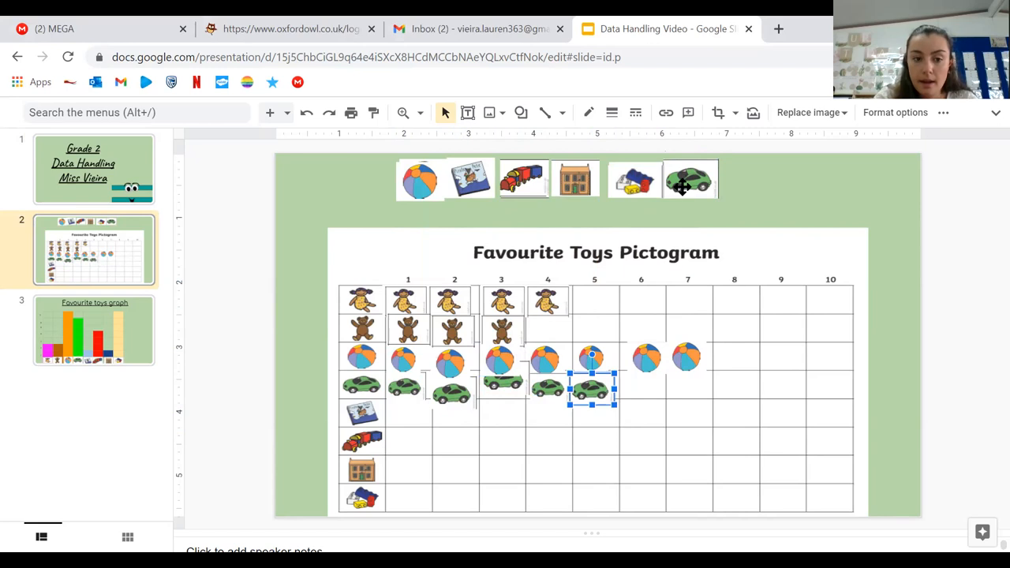
left_click_drag(592, 389, 692, 180)
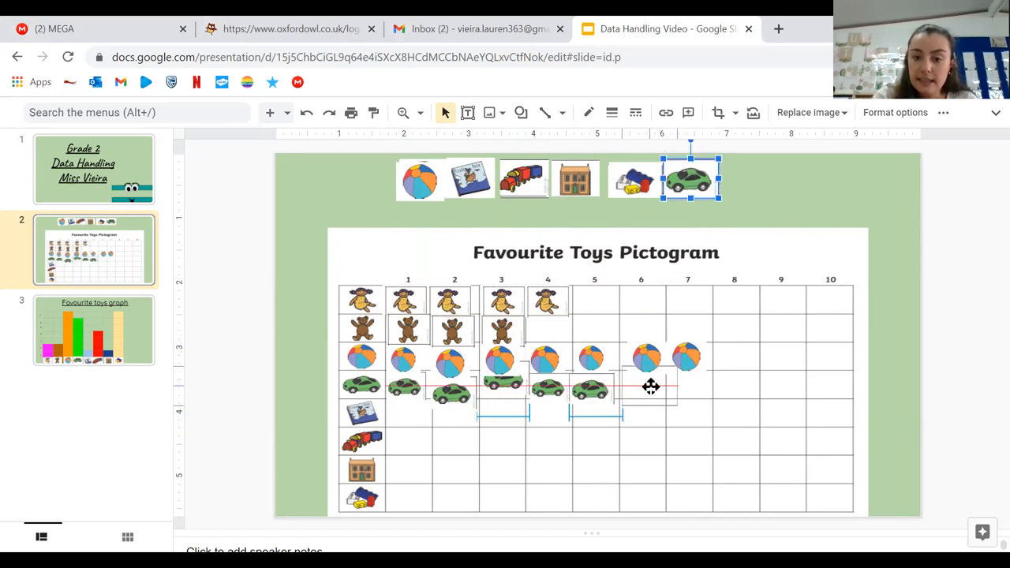
left_click_drag(691, 177, 646, 391)
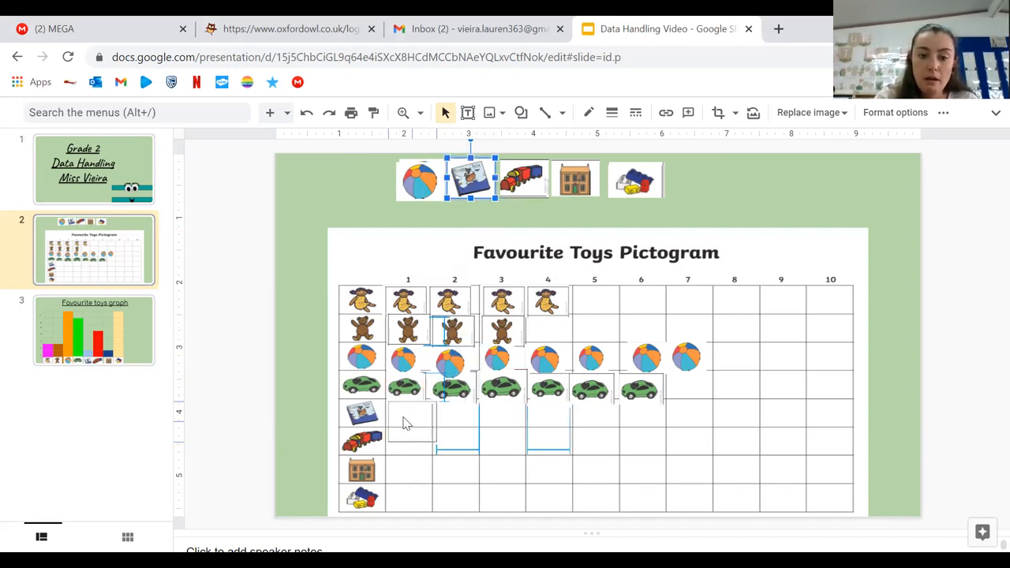
Place the blue toy picture in its row and four trucks in columns 1 to 4 of the truck row.
left_click_drag(473, 180, 407, 423)
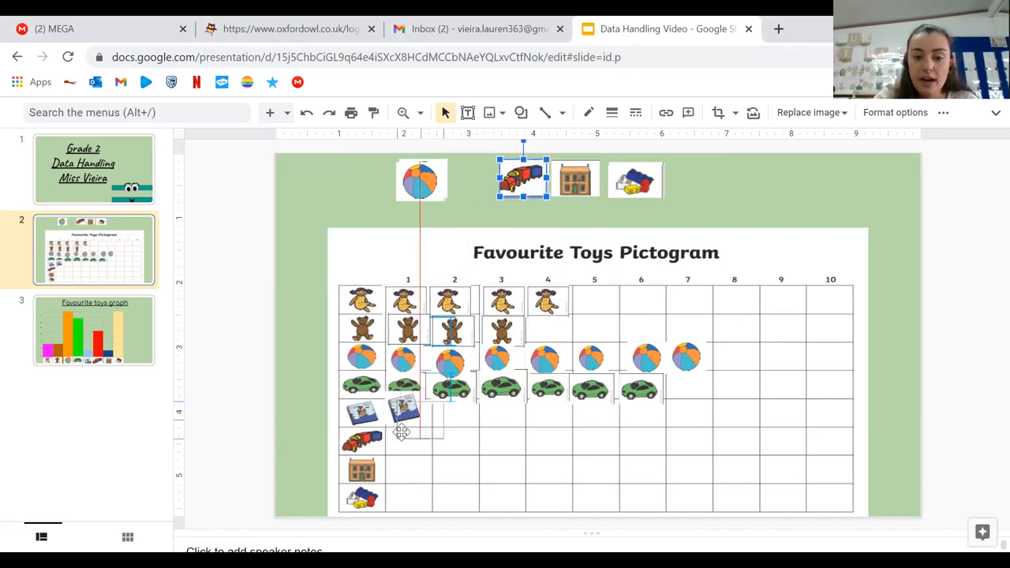
left_click_drag(521, 180, 403, 446)
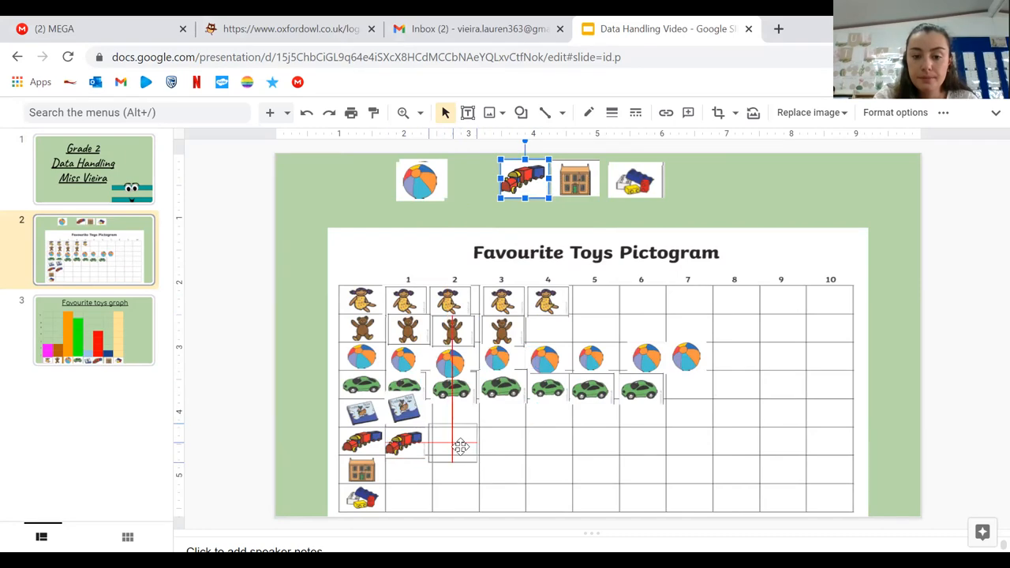
left_click_drag(524, 177, 455, 442)
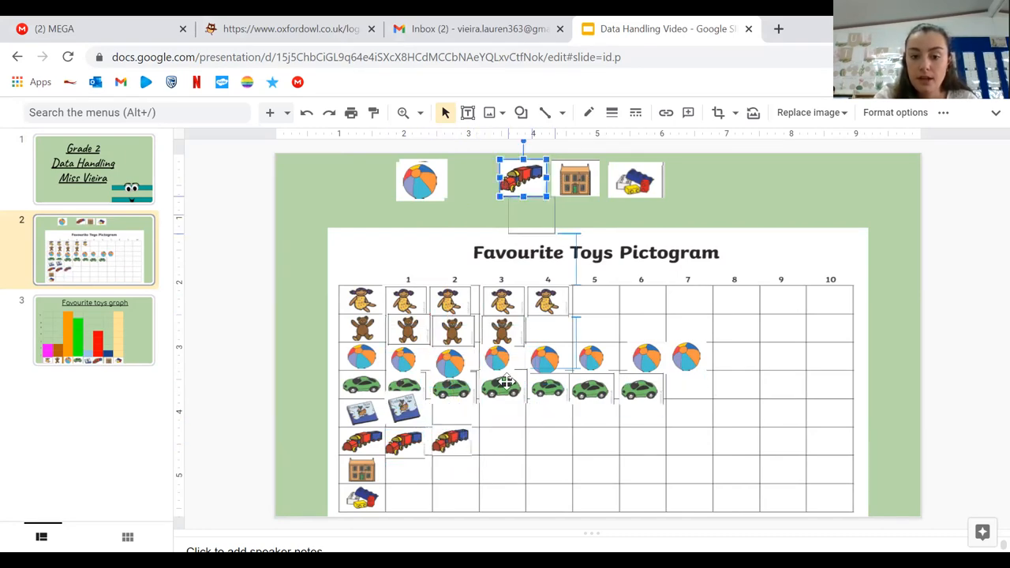
left_click_drag(522, 180, 502, 442)
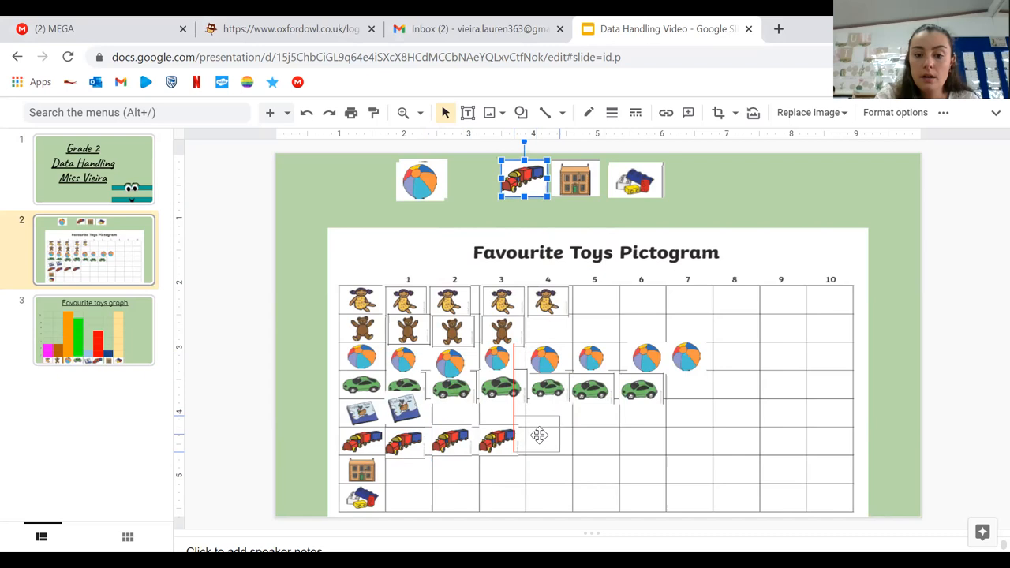
left_click_drag(525, 175, 550, 445)
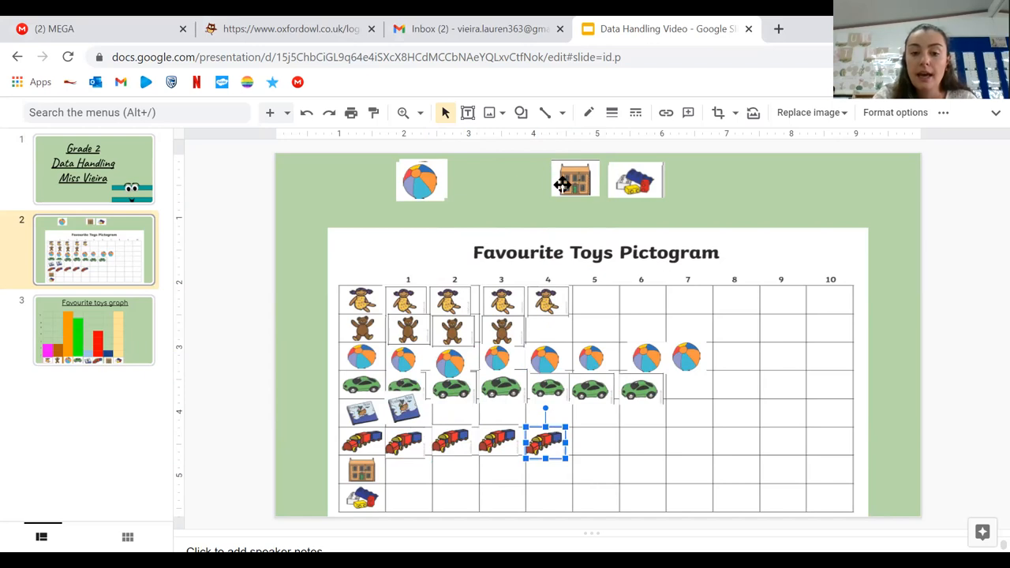
Place a dollhouse in its row and building-block pictures across the bottom row.
left_click(574, 180)
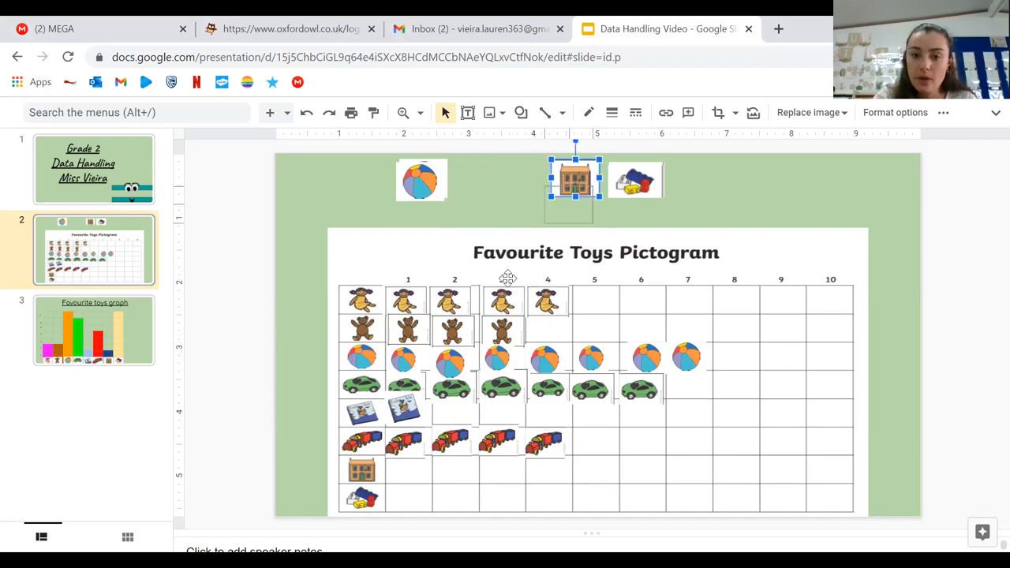
left_click_drag(575, 180, 408, 474)
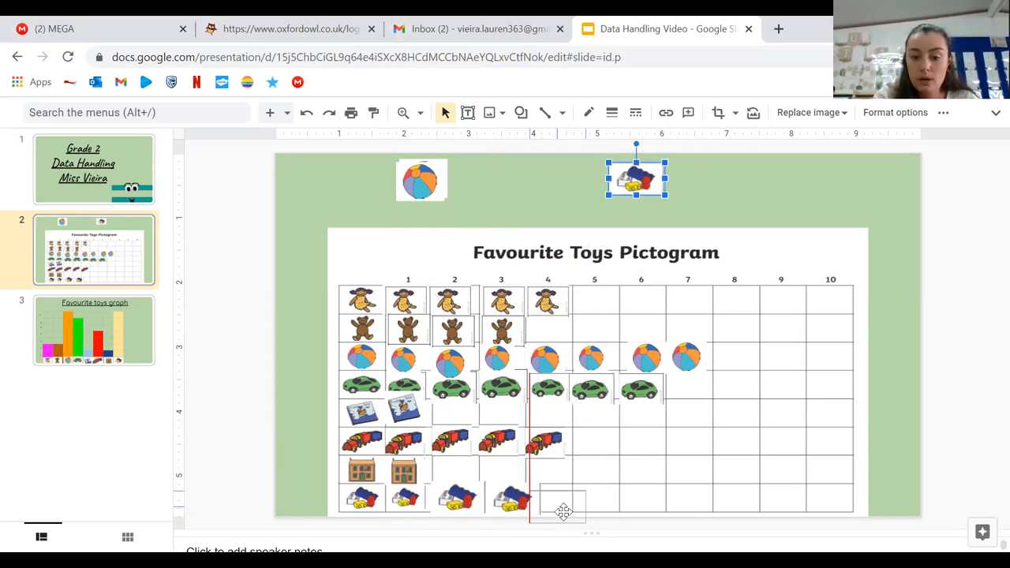
left_click_drag(638, 177, 555, 498)
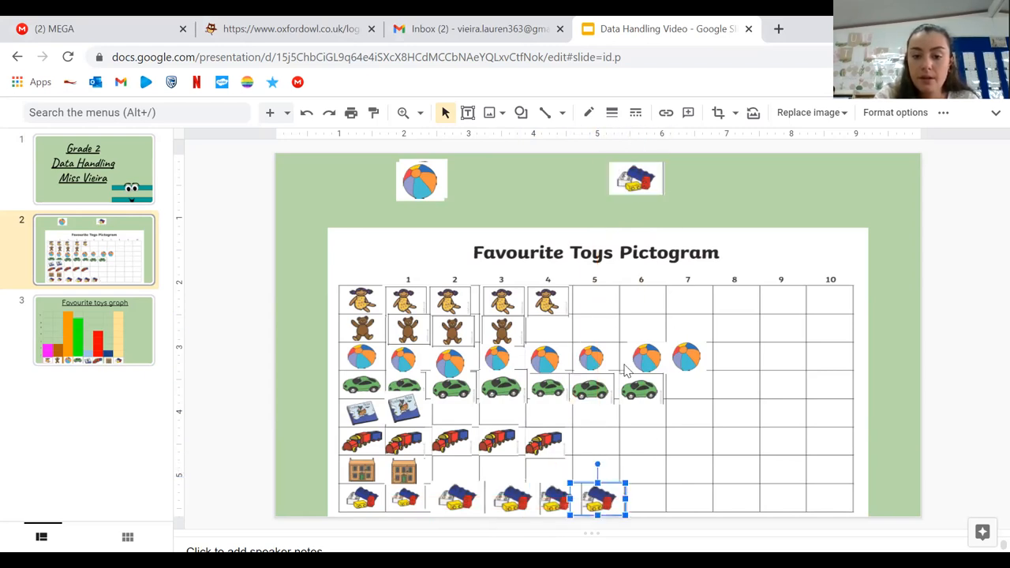
left_click_drag(597, 498, 635, 176)
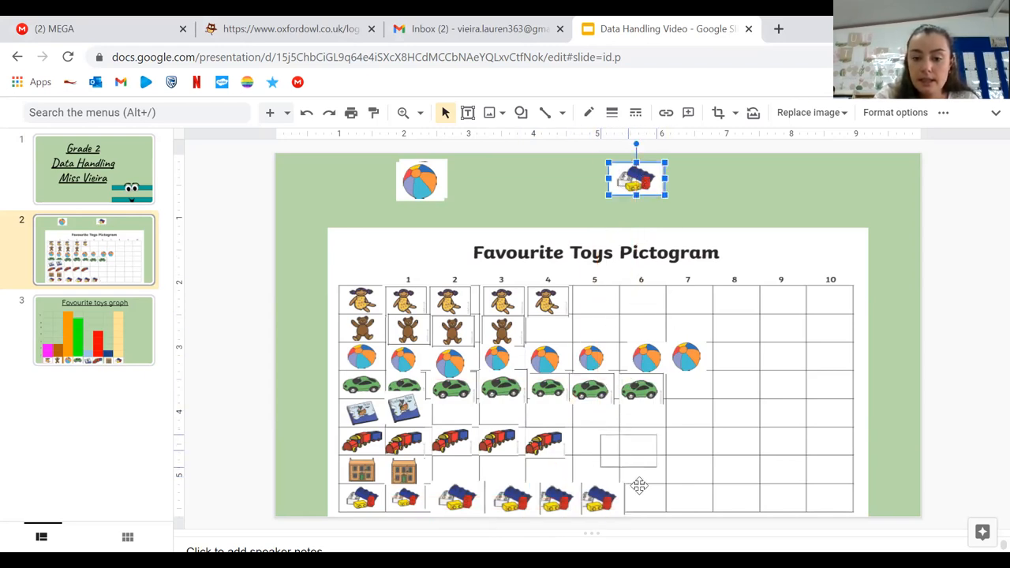
left_click_drag(637, 176, 636, 495)
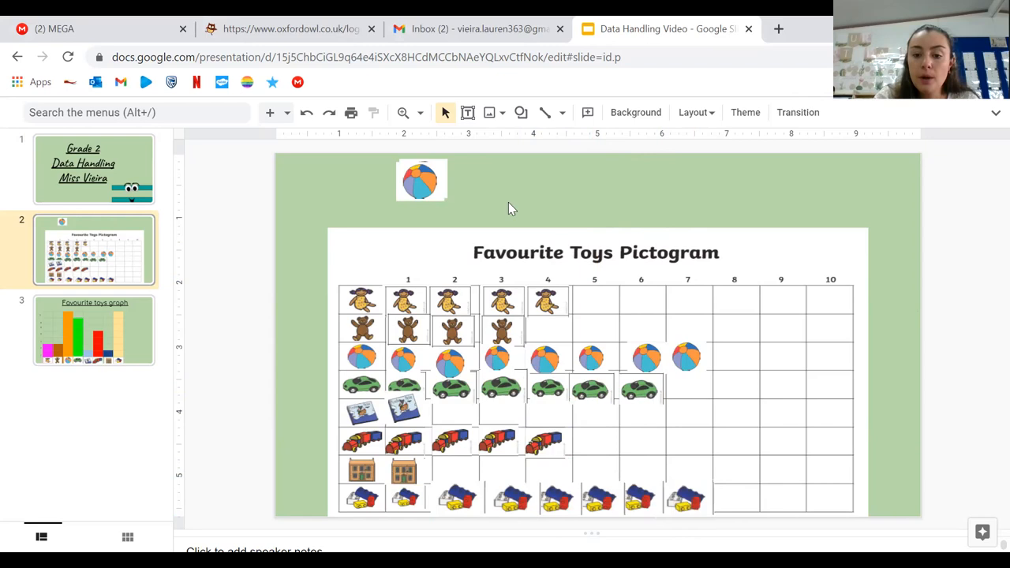
Delete the leftover ball picture above the finished pictogram grid.
left_click(423, 180)
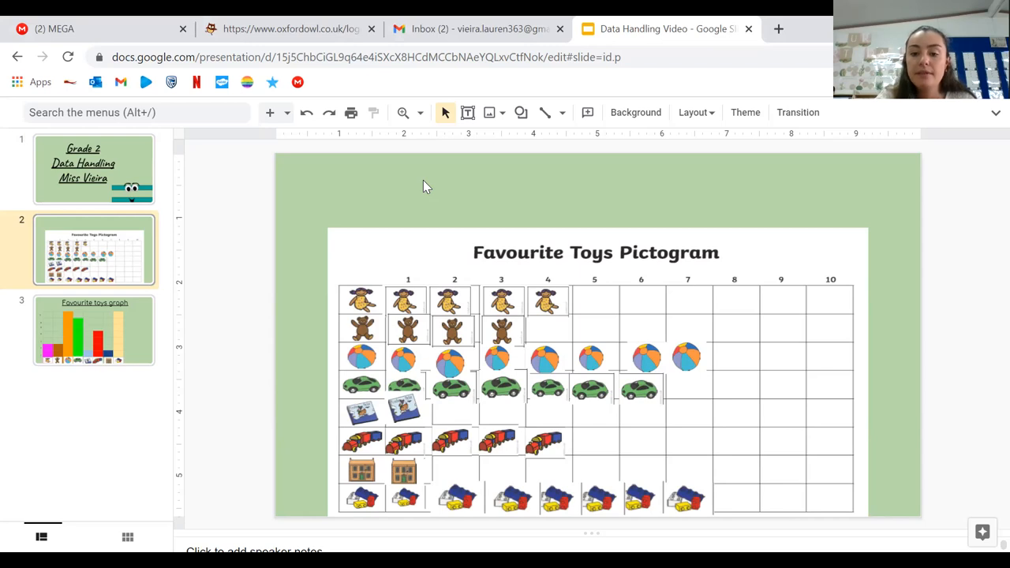
mouse_move(793, 148)
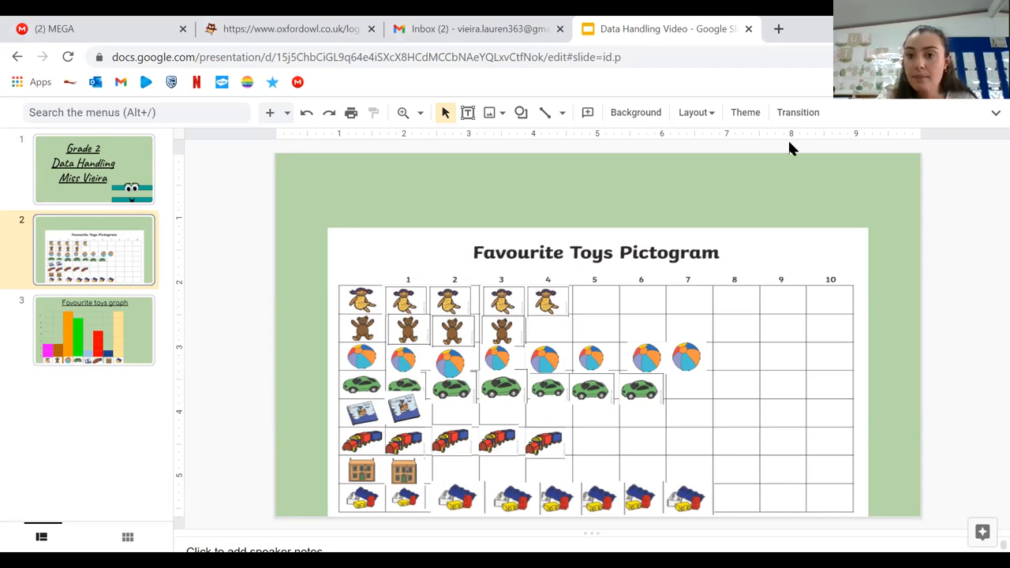
mouse_move(927, 202)
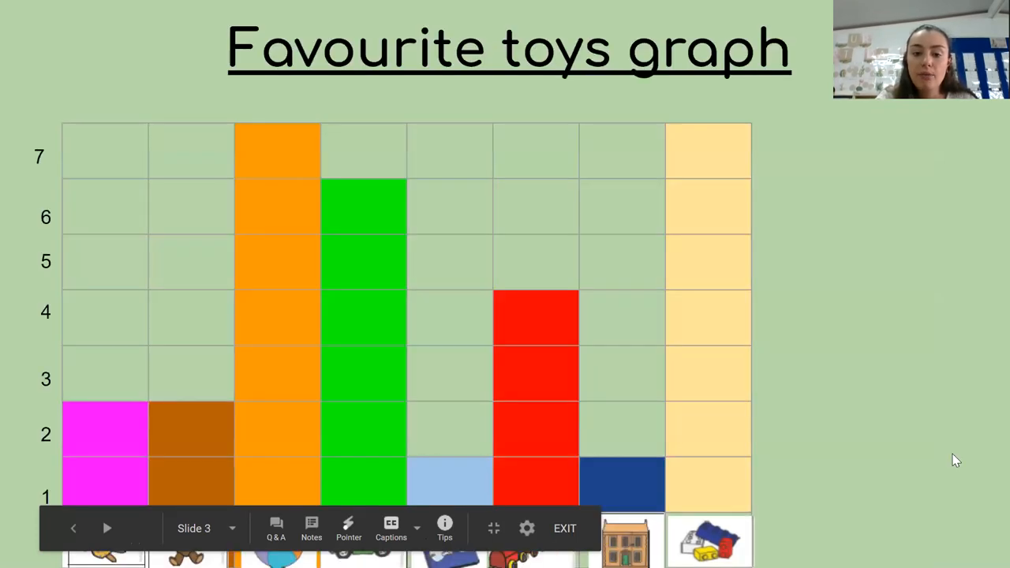
mouse_move(960, 373)
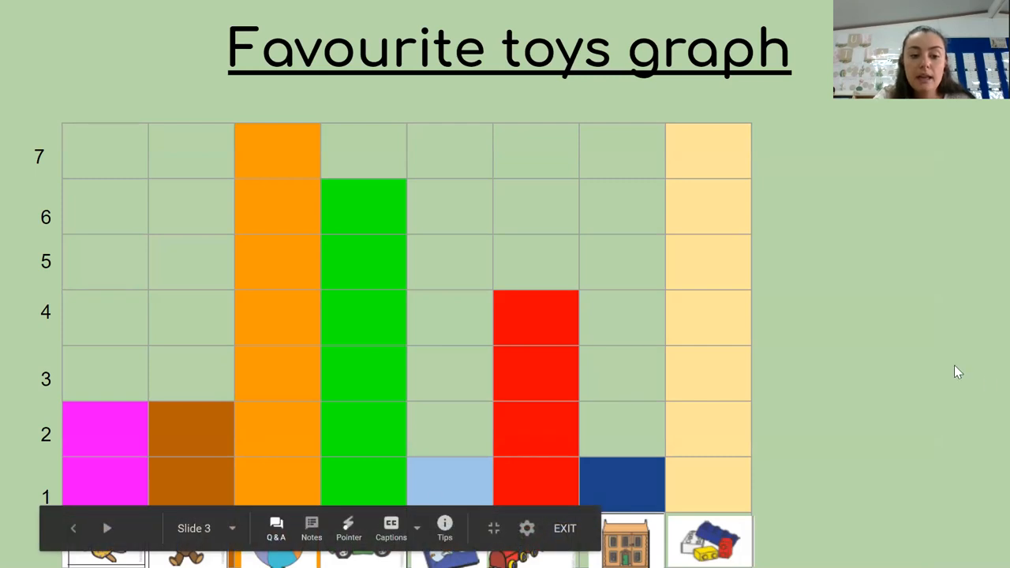
mouse_move(990, 338)
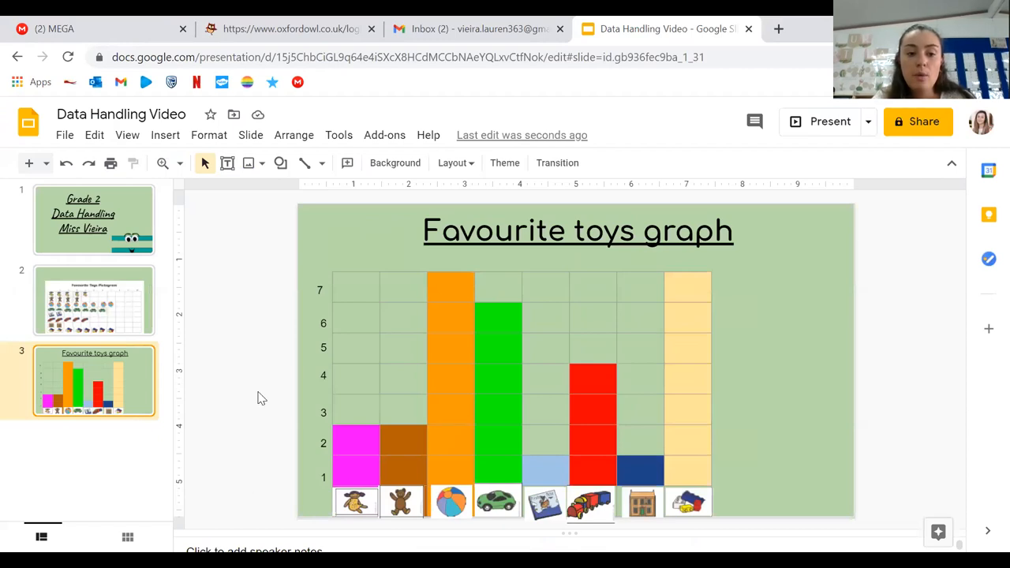
Select slide 3, the Favourite toys graph, ready to present it.
left_click(94, 300)
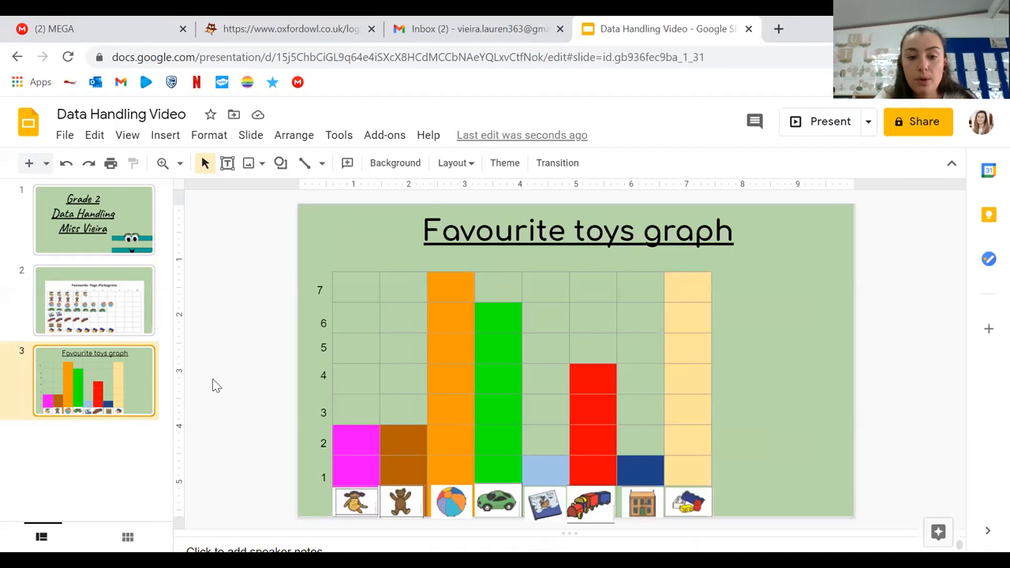
mouse_move(350, 475)
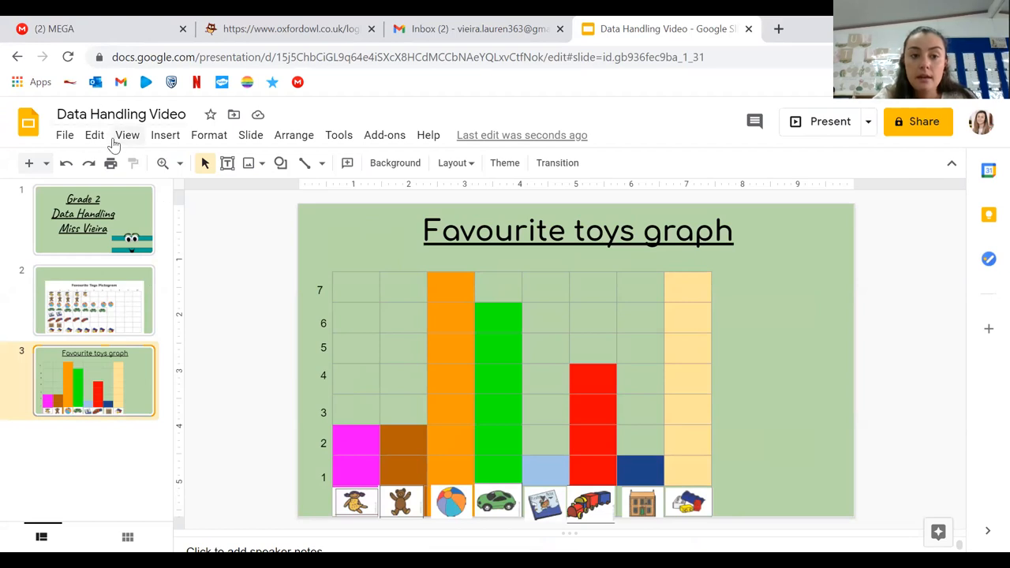
mouse_move(354, 444)
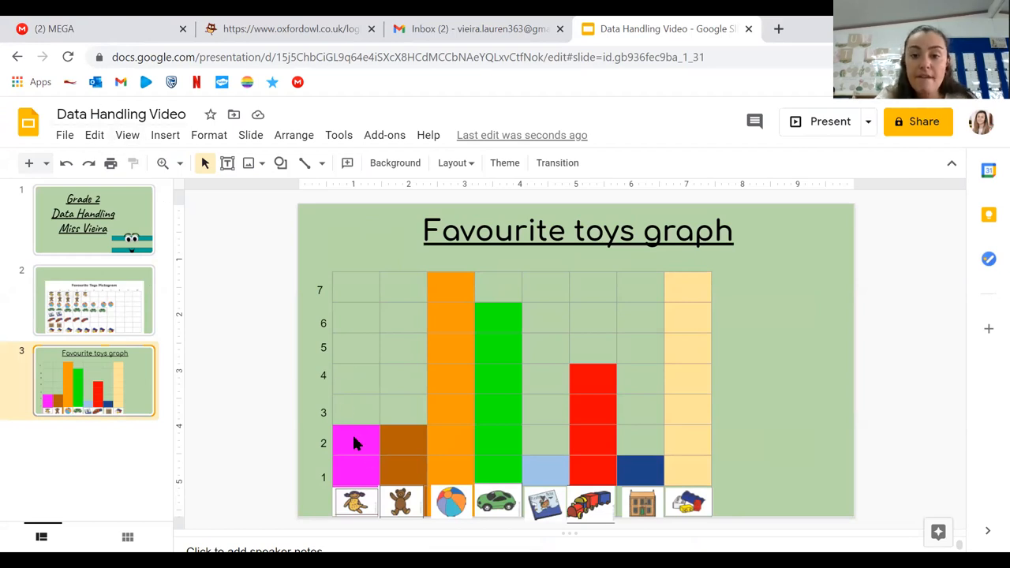
mouse_move(916, 184)
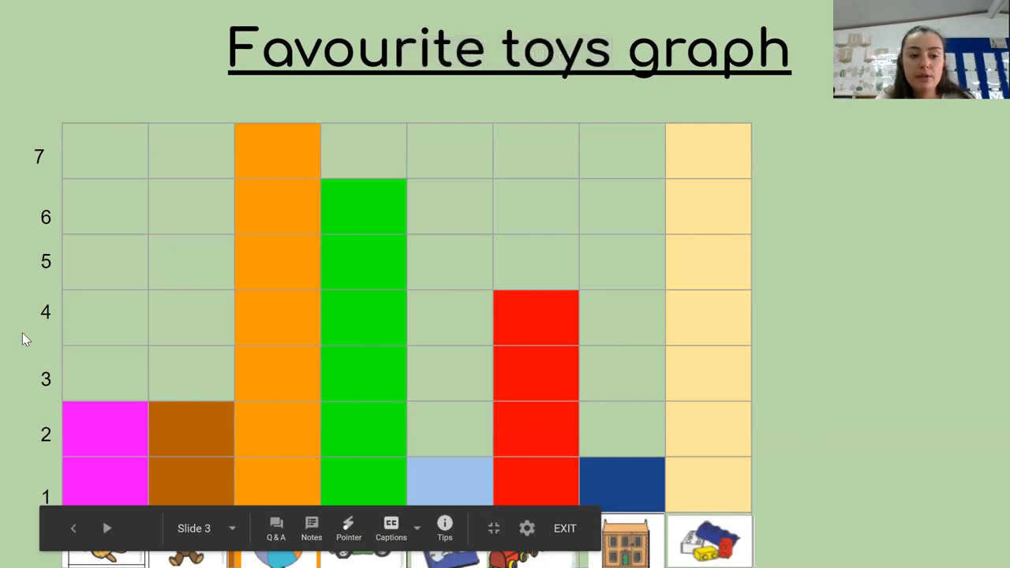
mouse_move(107, 398)
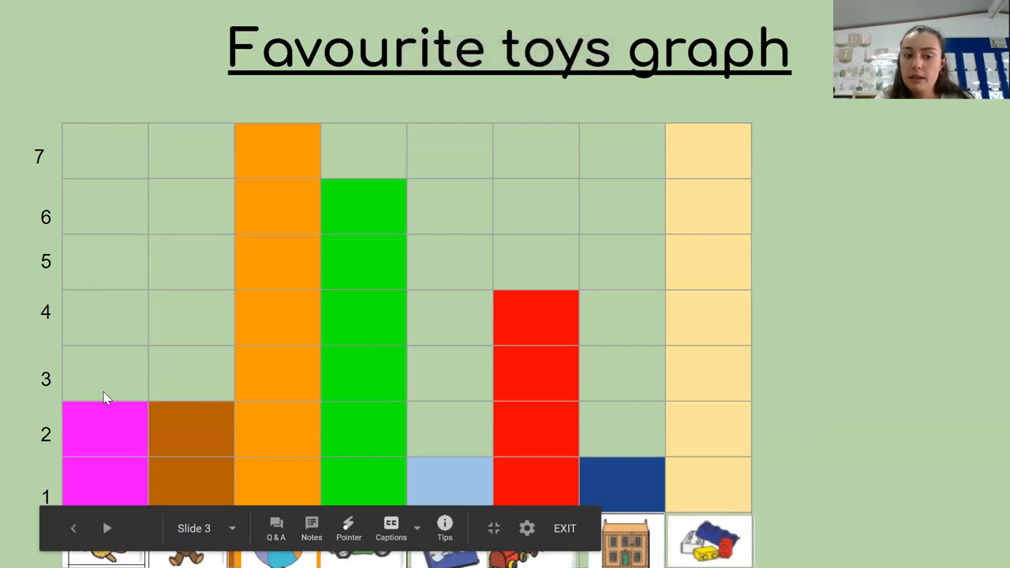
mouse_move(101, 457)
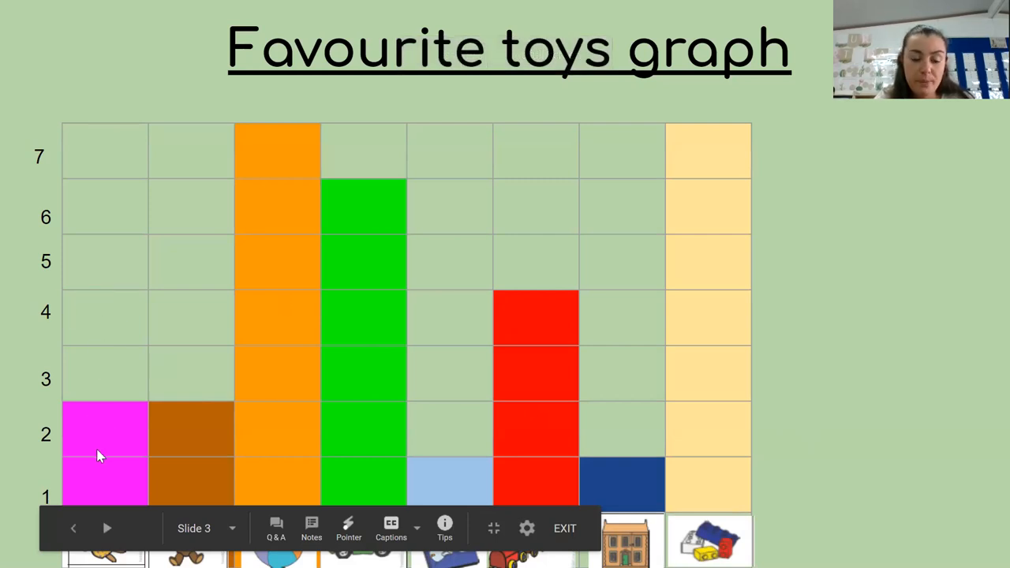